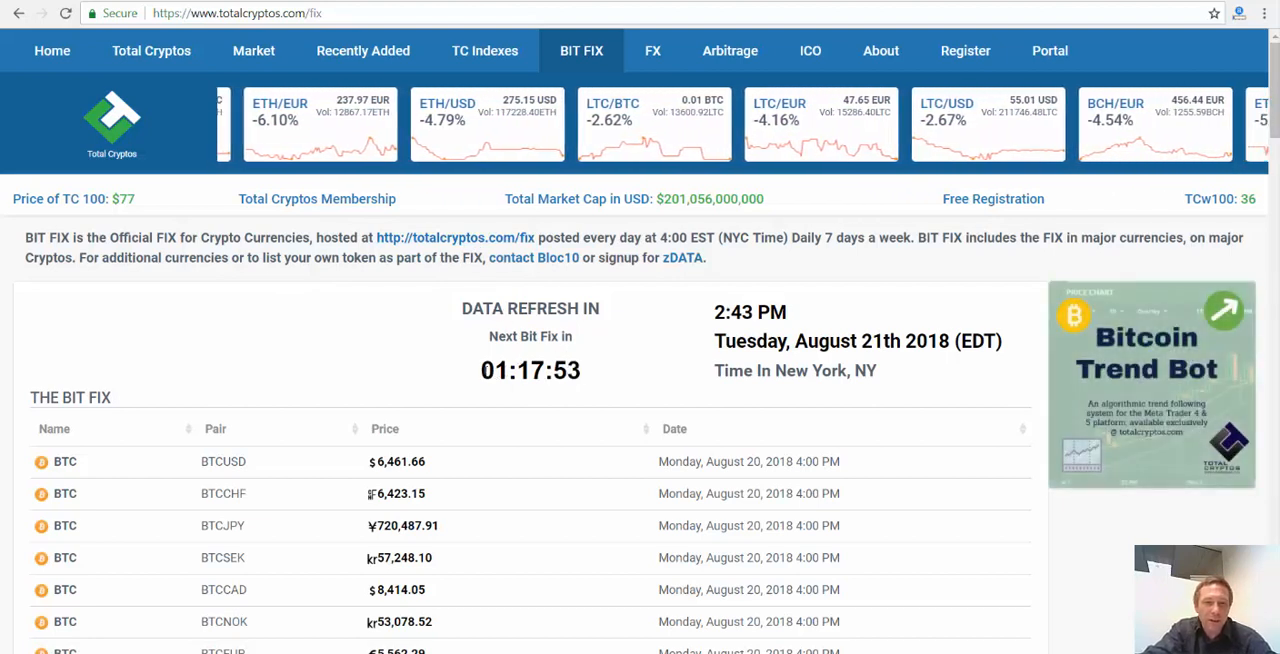
Scroll through the BIT FIX daily prices, highlighting the BTCUSD fix of 6,461.66
scroll(down, 3)
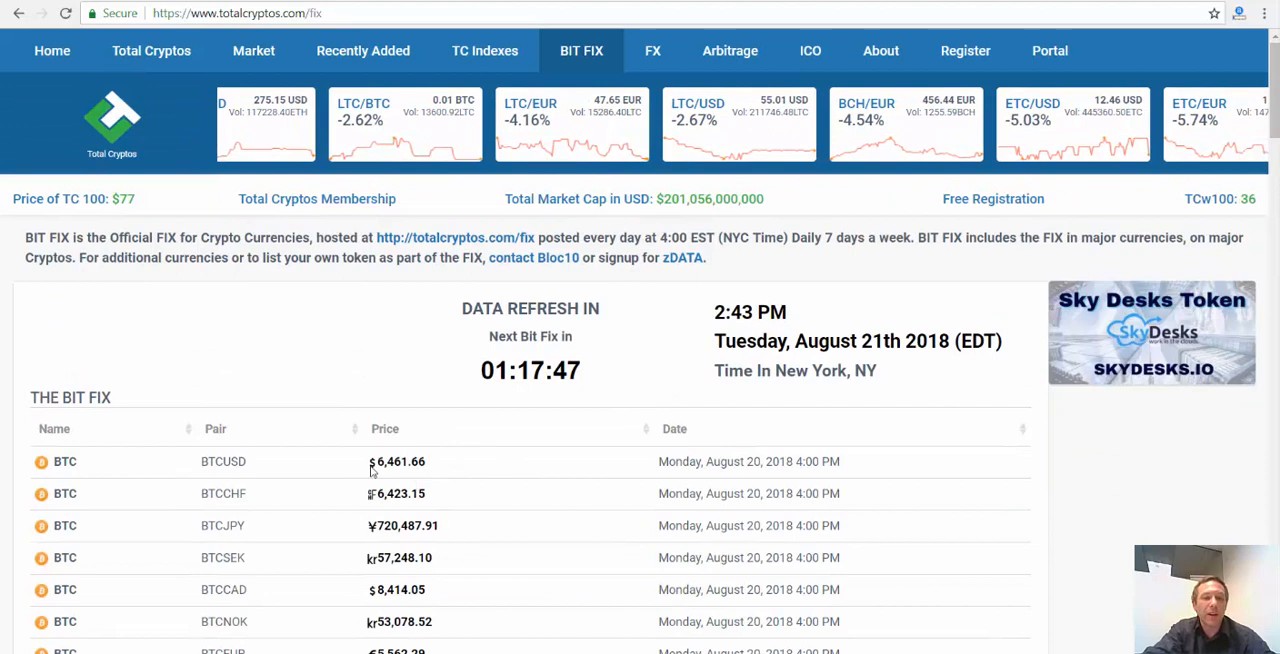
double_click(397, 461)
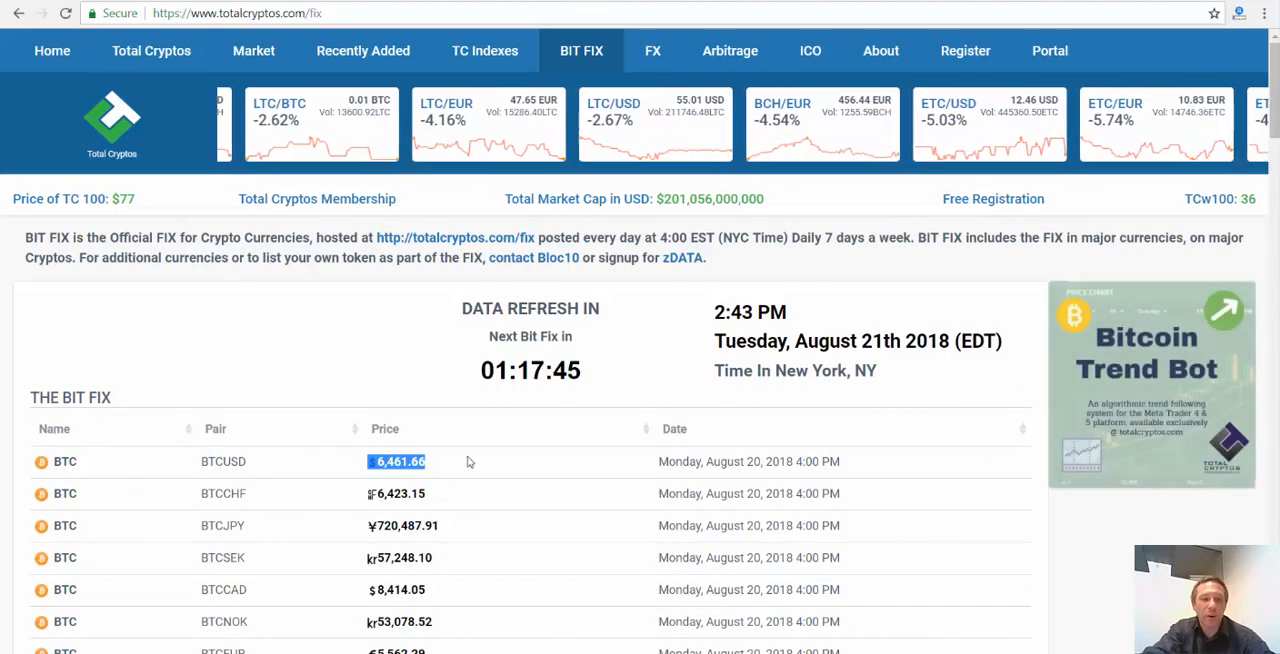
scroll(down, 3)
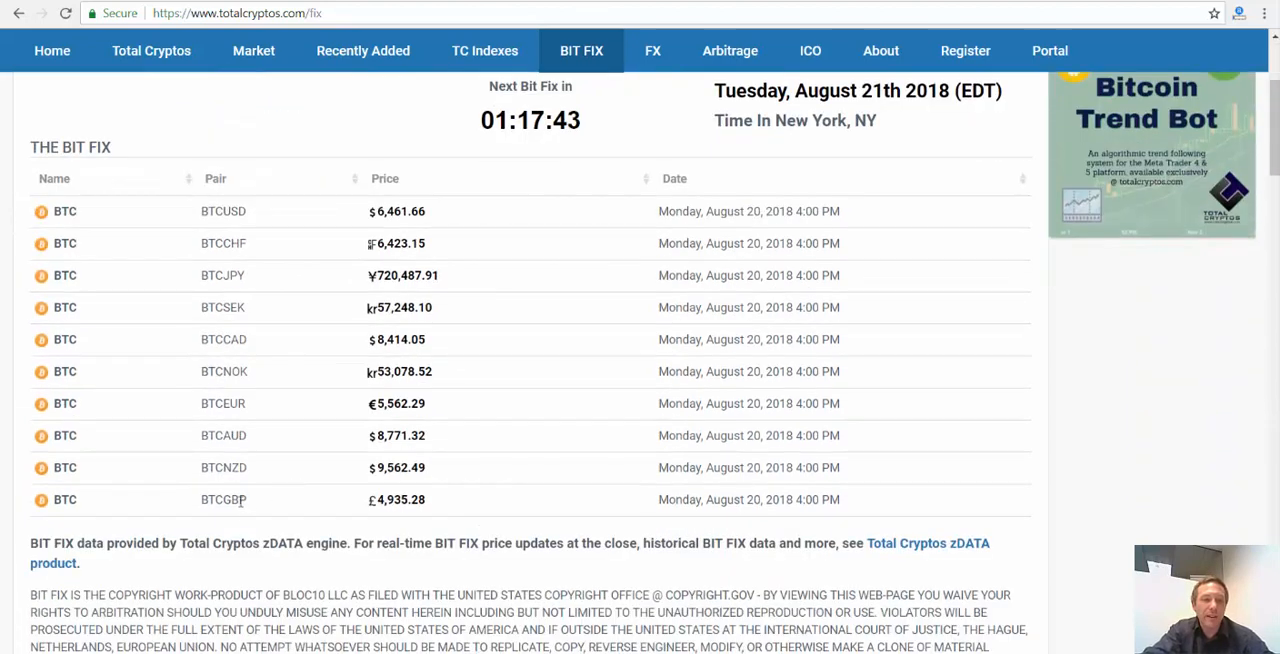
mouse_move(225, 255)
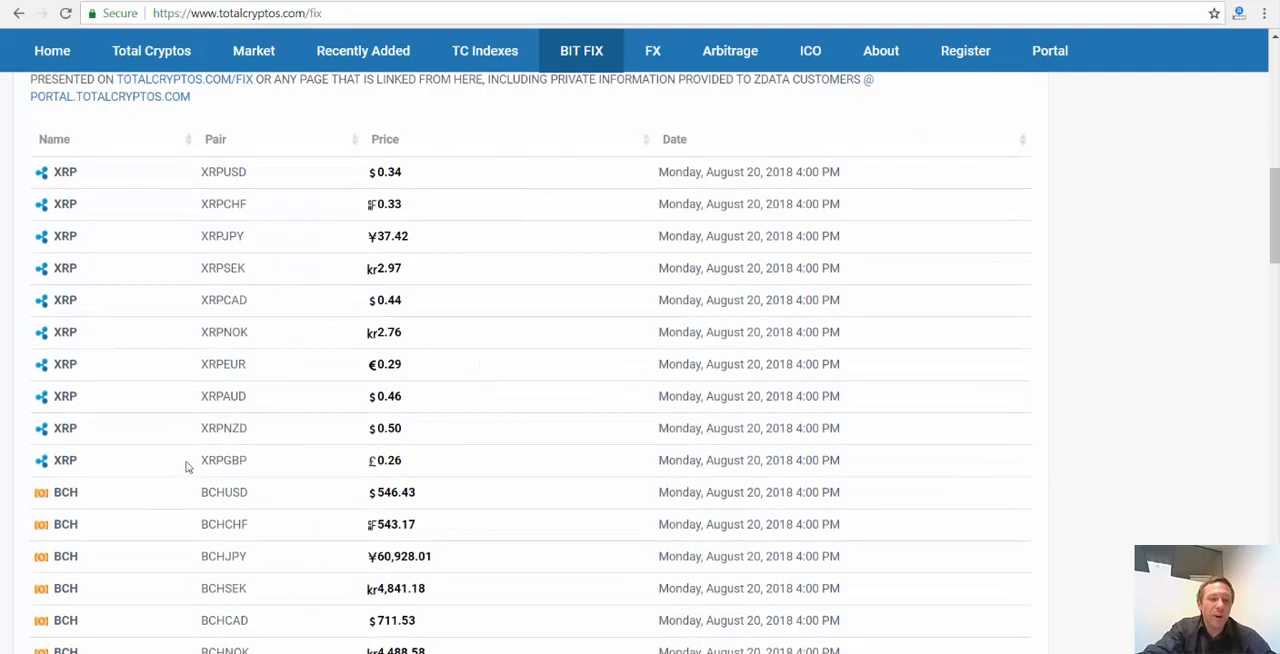
scroll(down, 3)
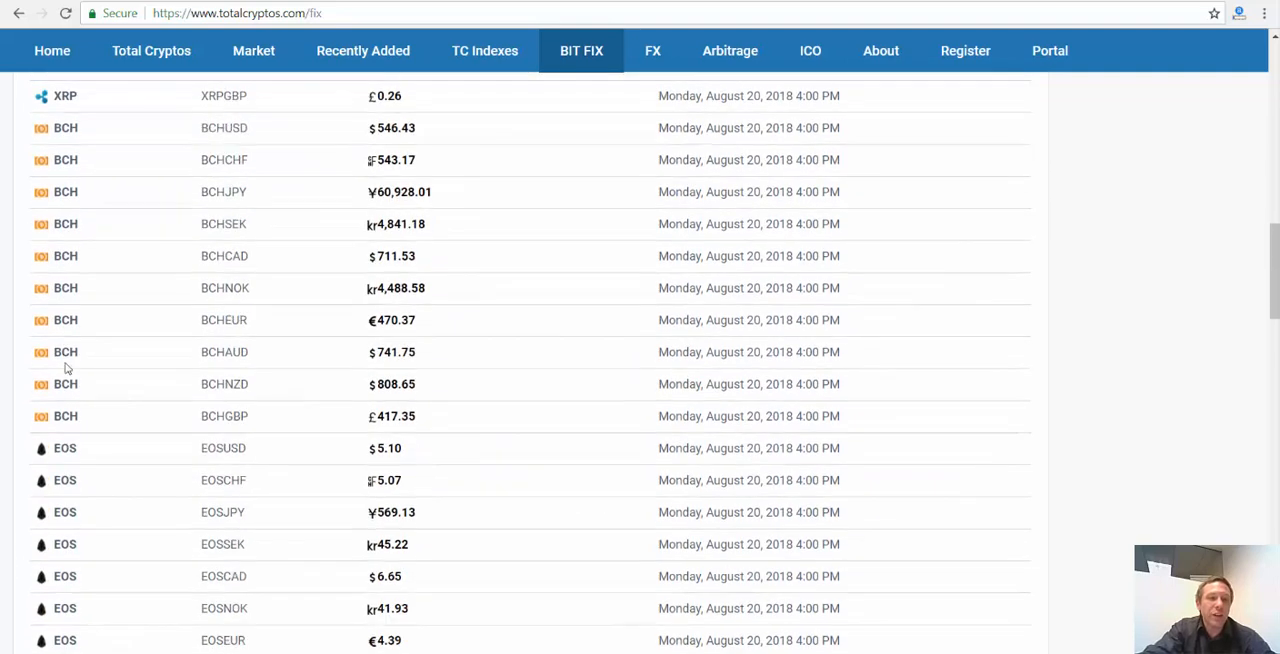
scroll(down, 3)
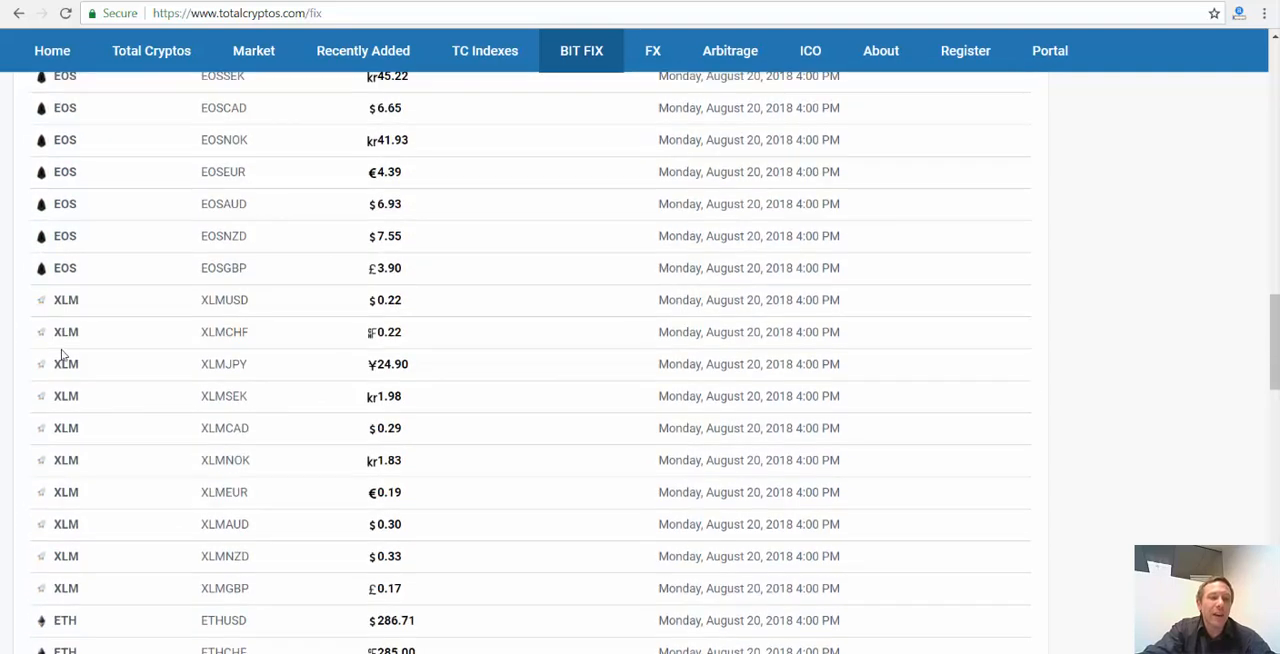
scroll(down, 3)
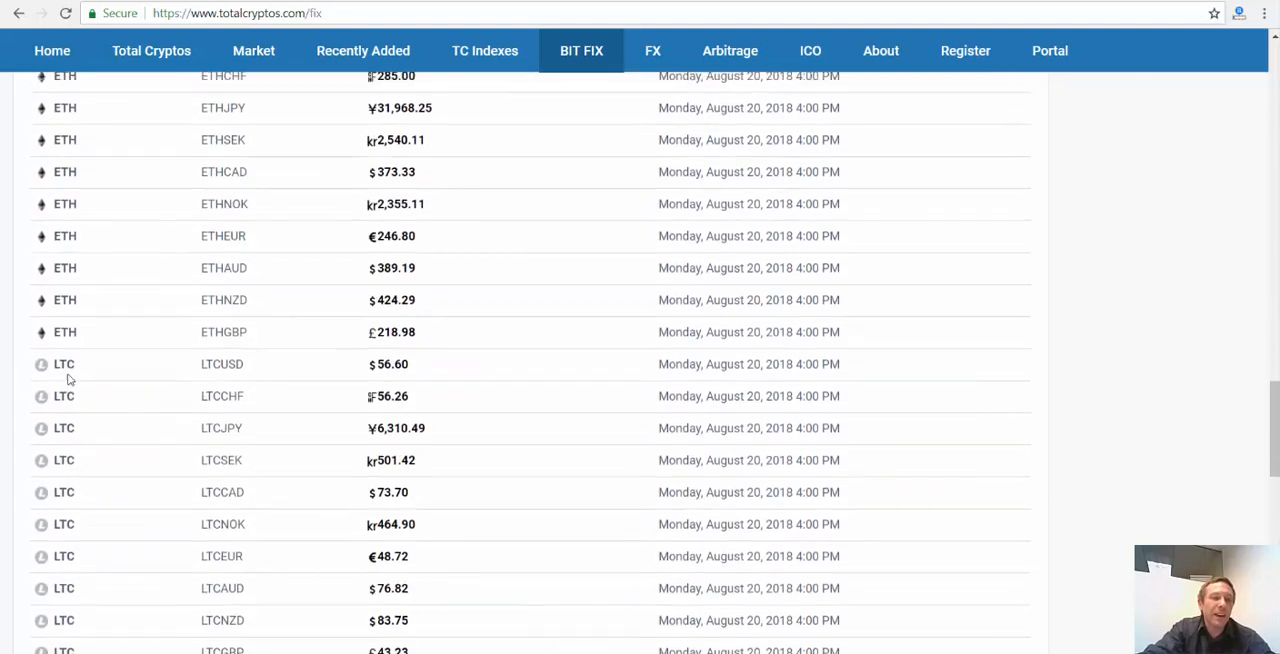
scroll(down, 3)
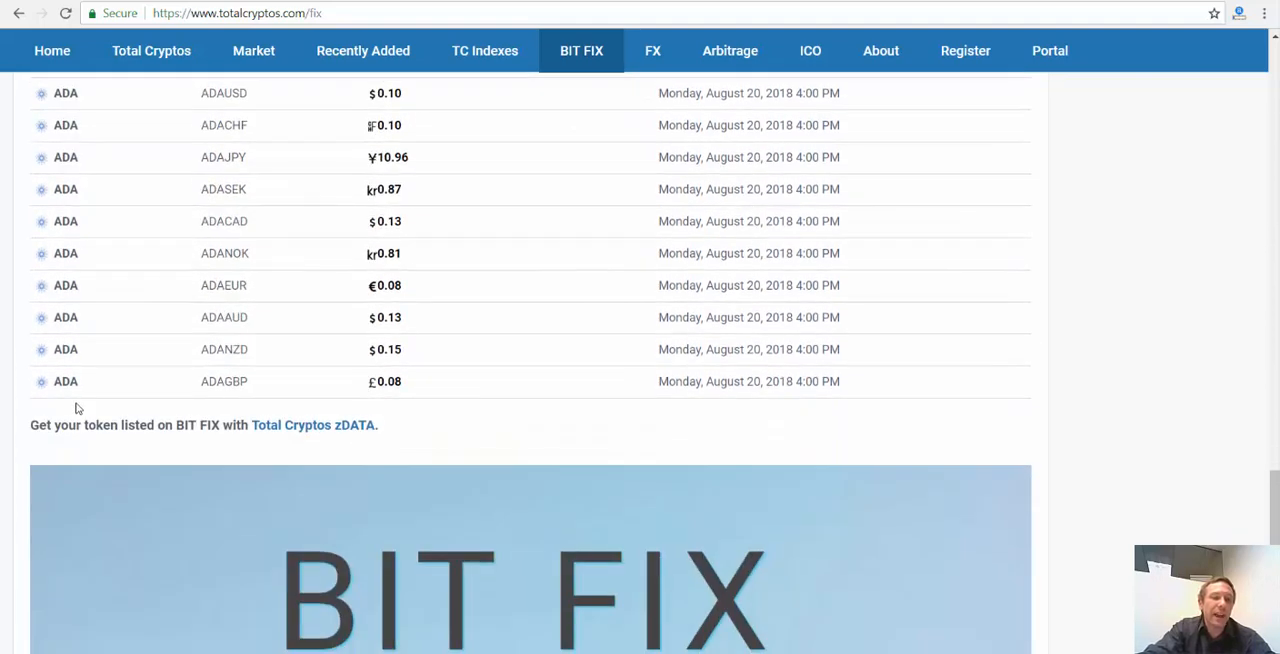
scroll(down, 3)
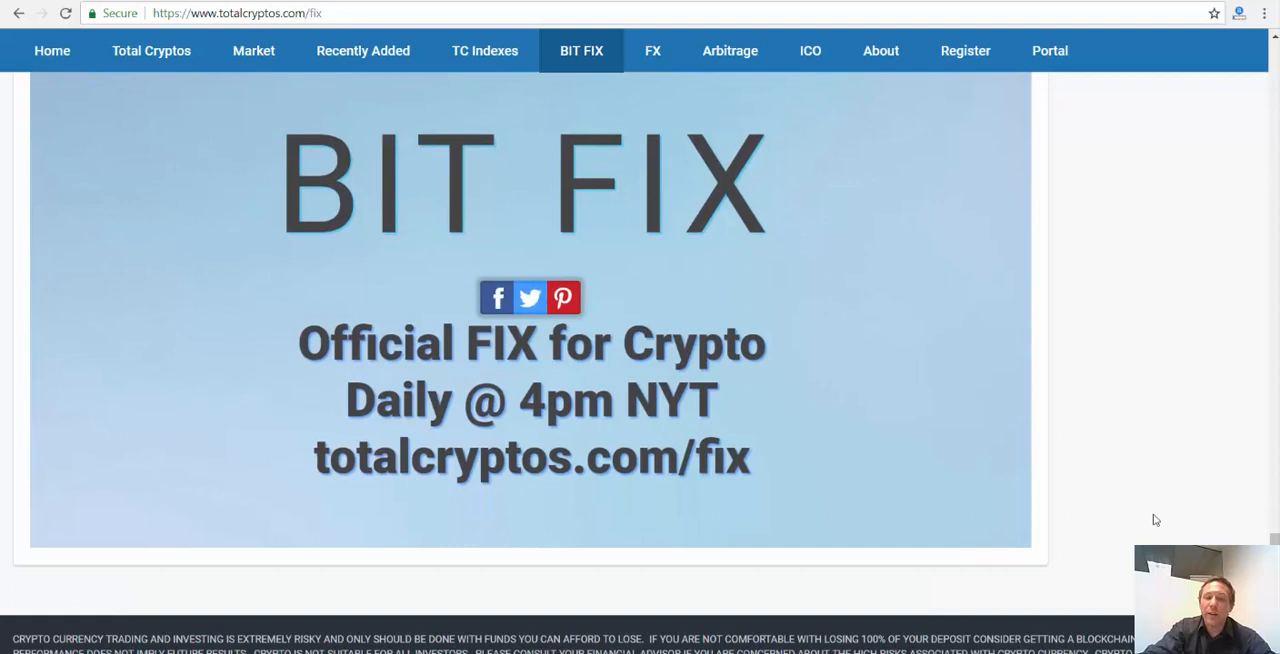
scroll(up, 3)
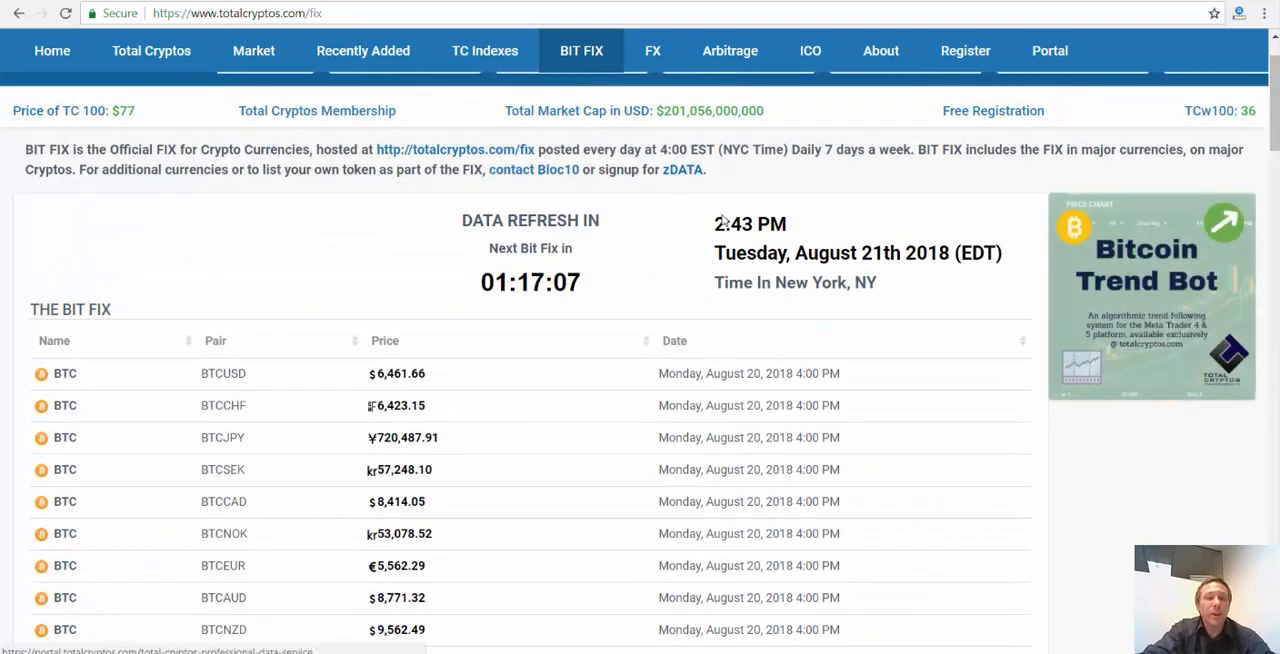
mouse_move(867, 313)
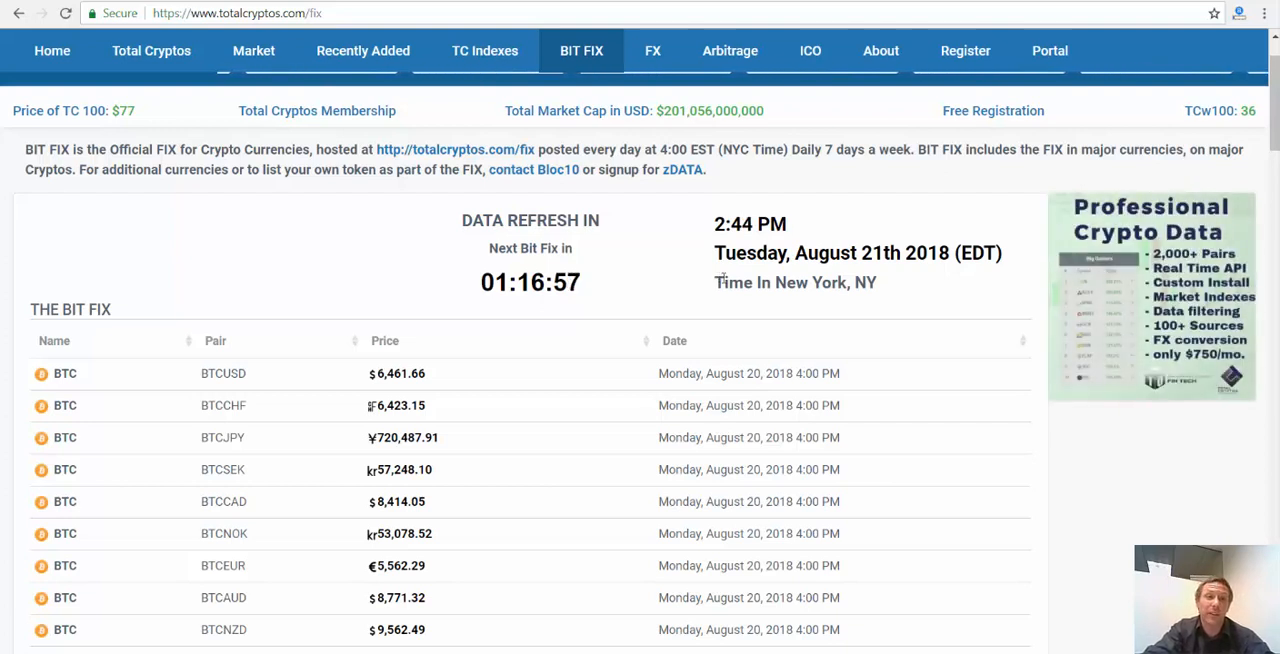
mouse_move(180, 232)
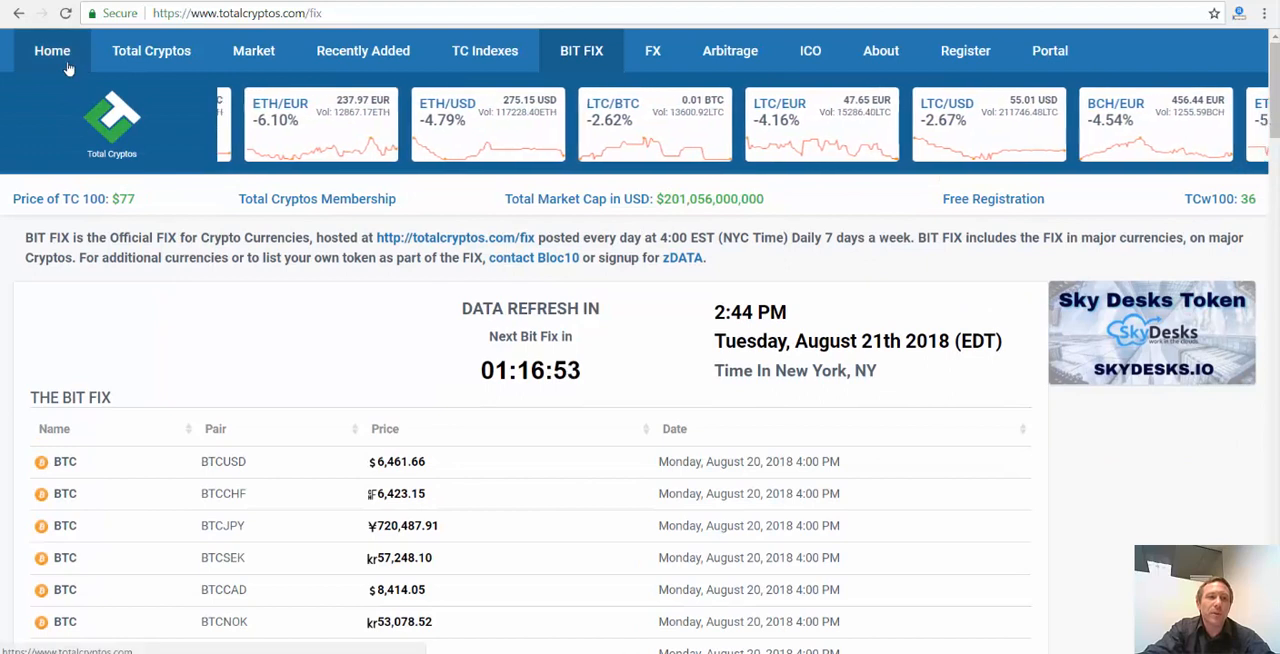
Go to the home page, pick BTC from the coin table, and scroll to its Markets table
click(52, 50)
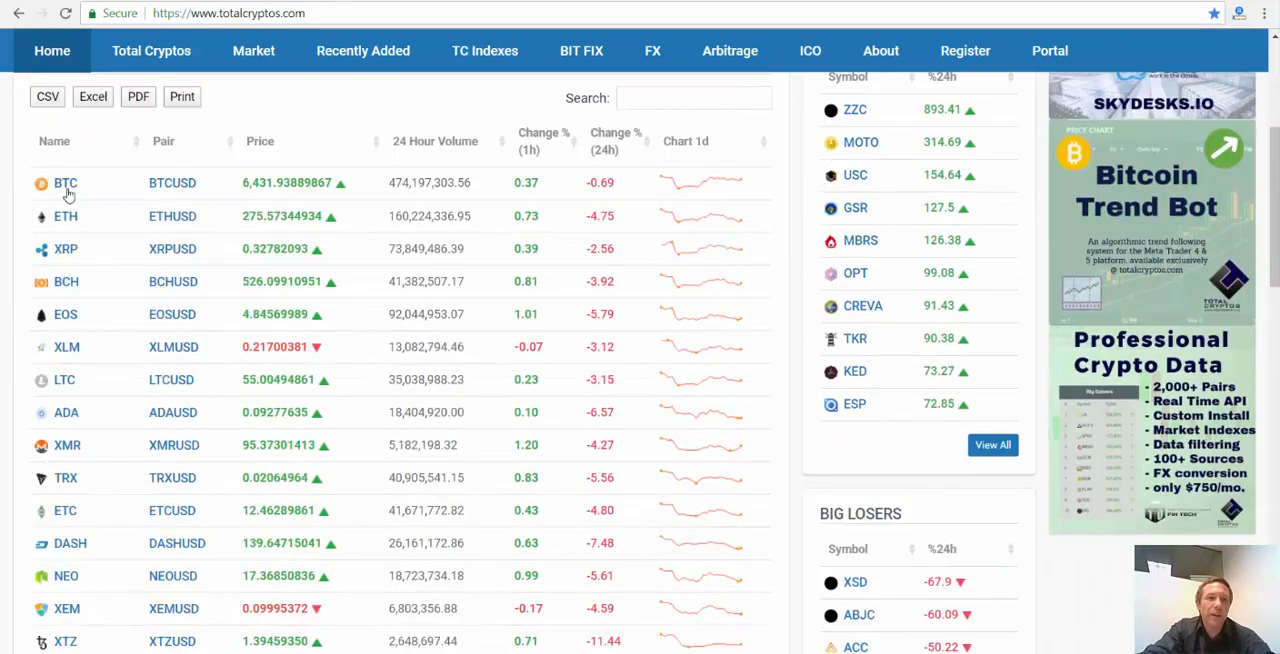
click(65, 182)
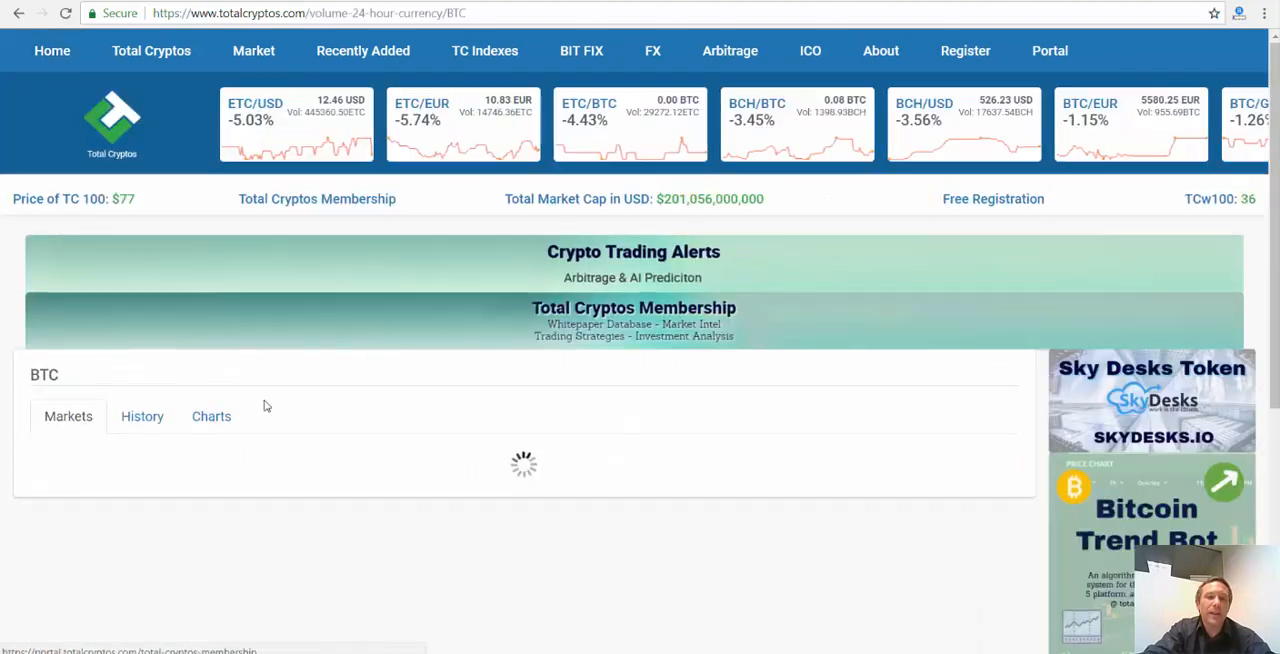
scroll(down, 3)
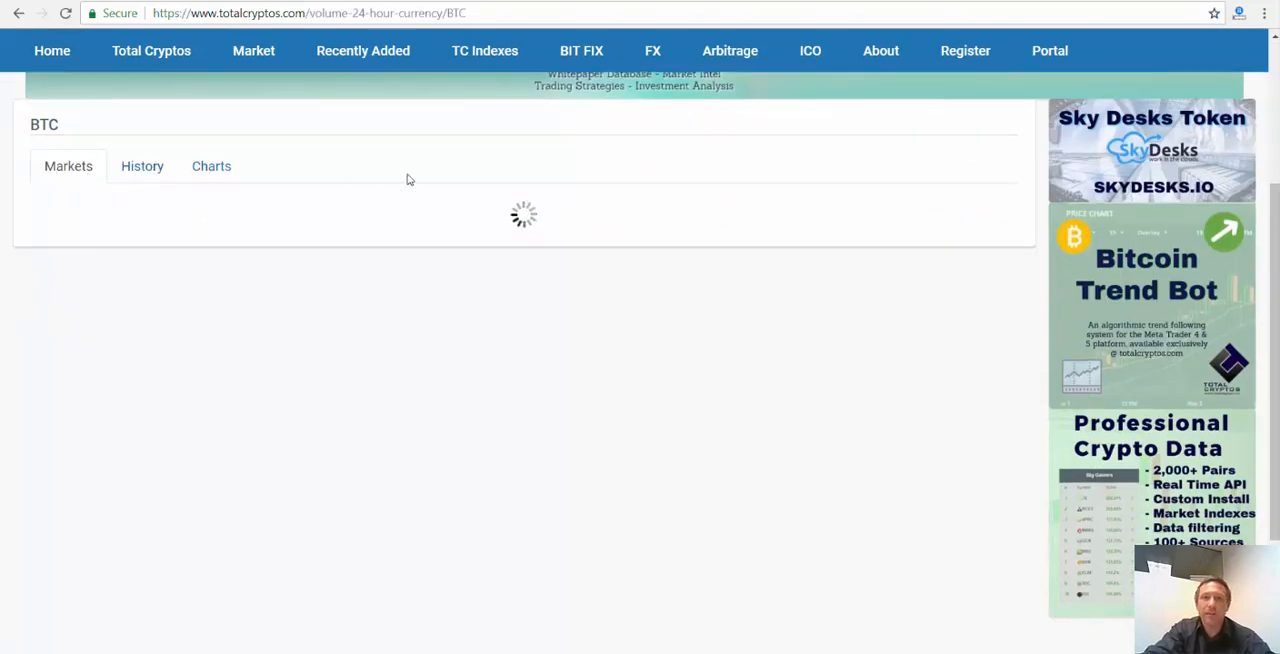
scroll(down, 3)
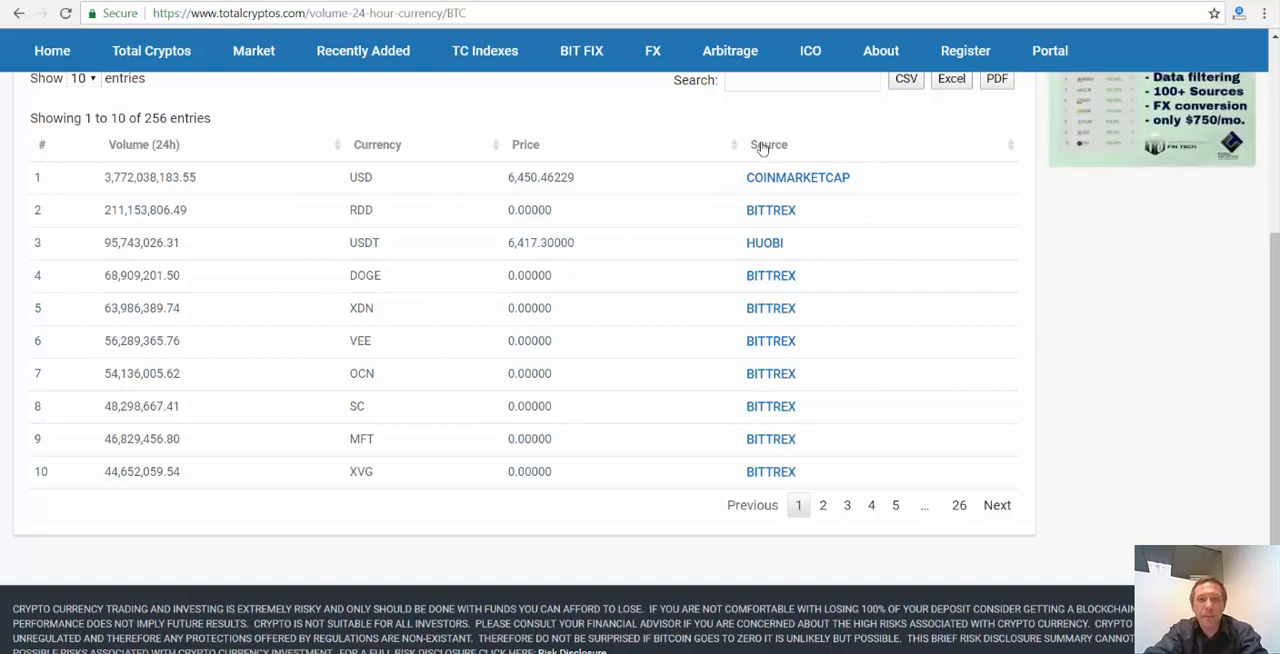
Sort BTC markets by Source and highlight the BITFINEX yen price
click(768, 144)
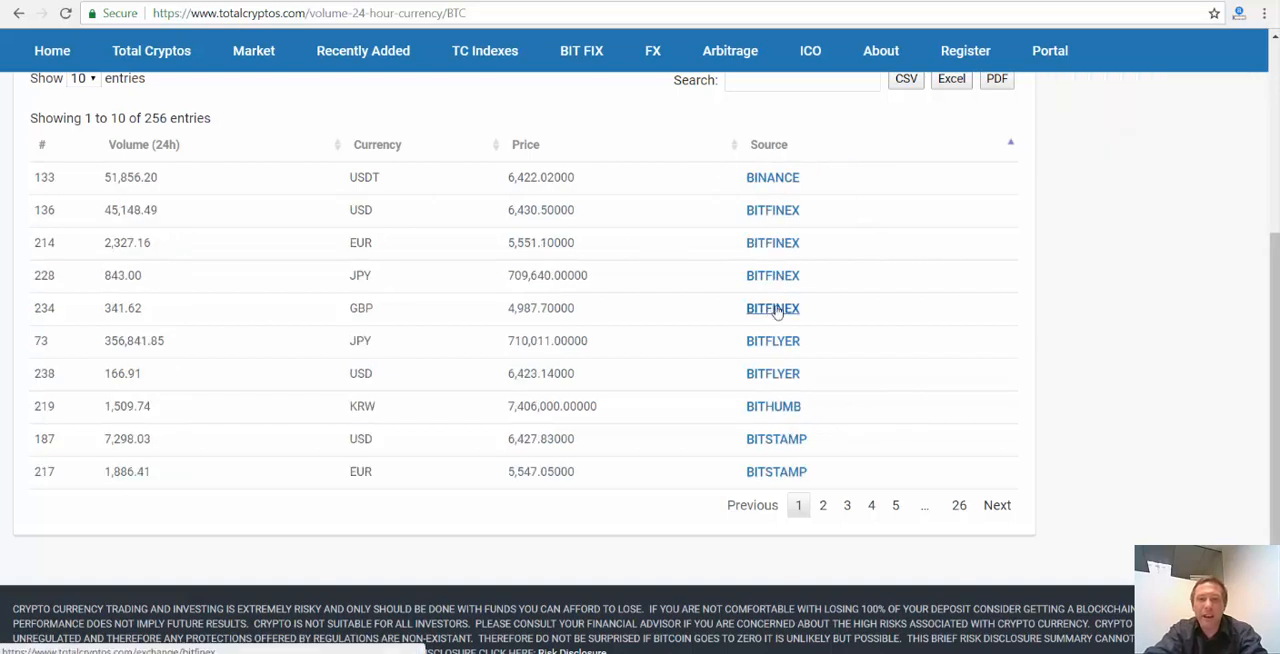
mouse_move(808, 411)
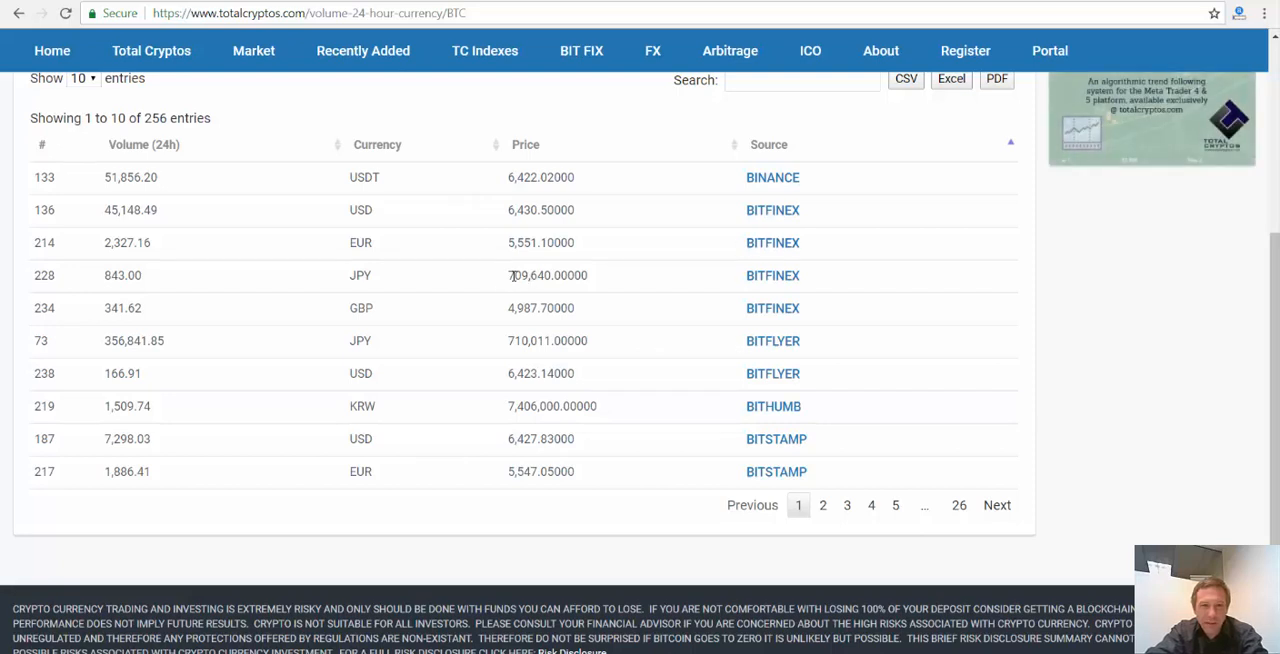
double_click(517, 275)
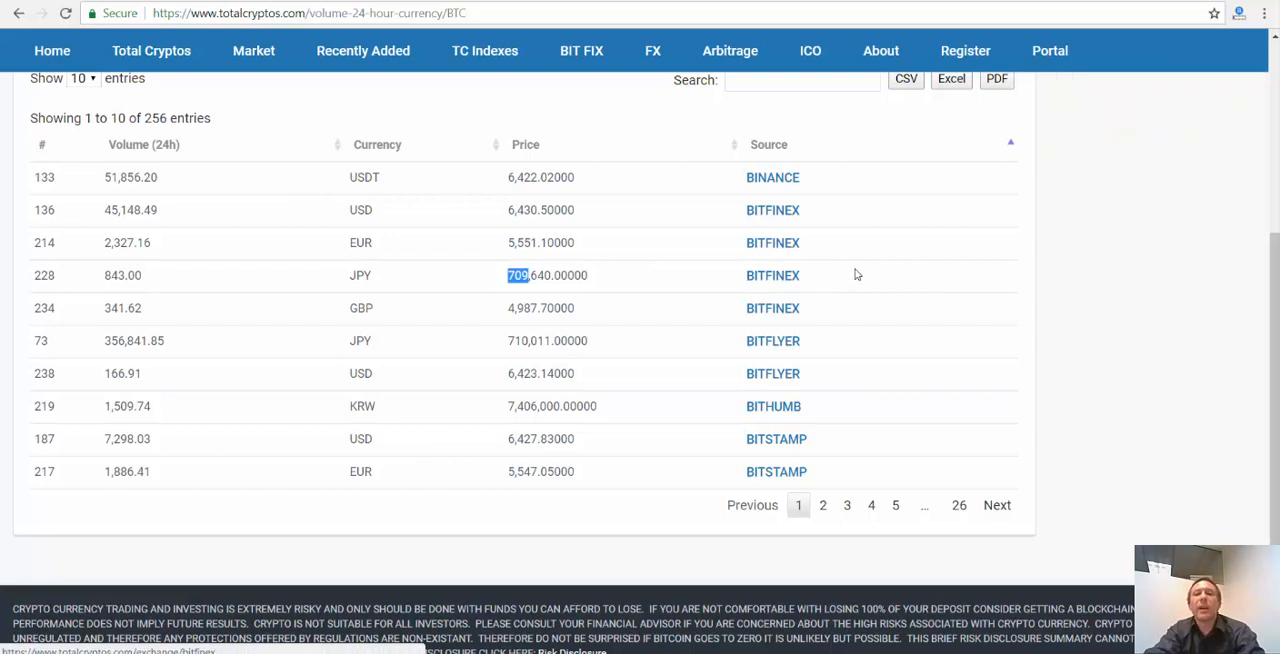
mouse_move(557, 280)
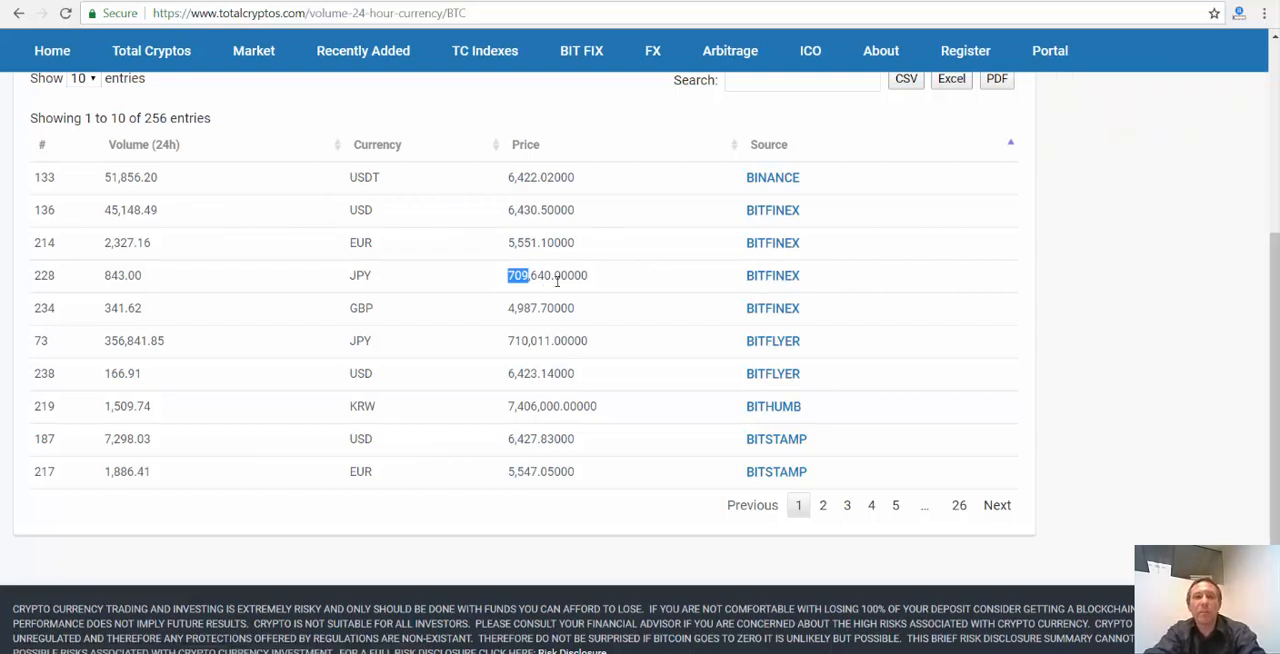